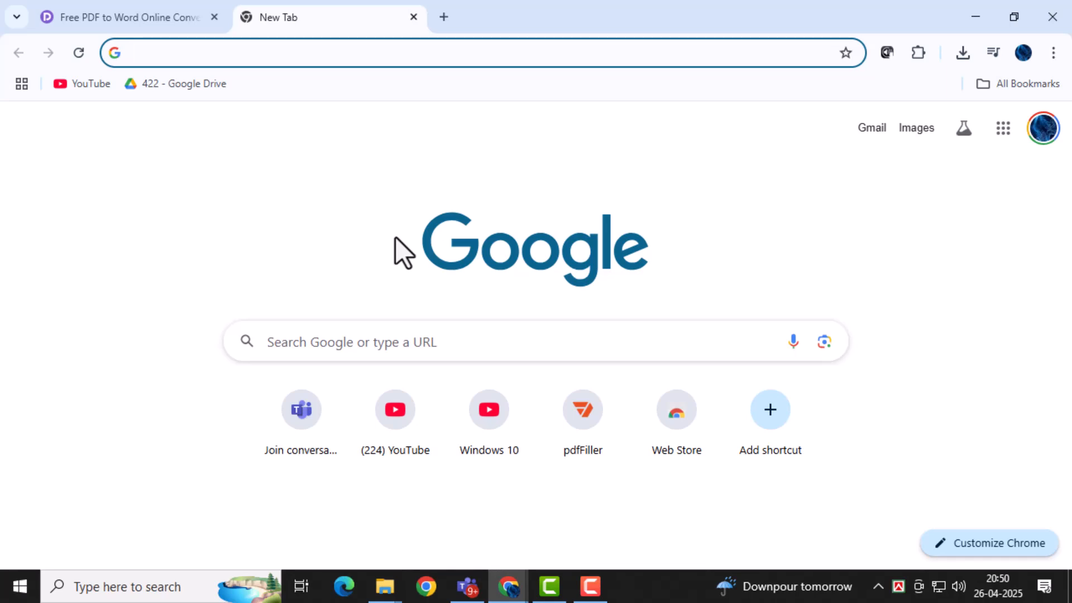
mouse_move(391, 245)
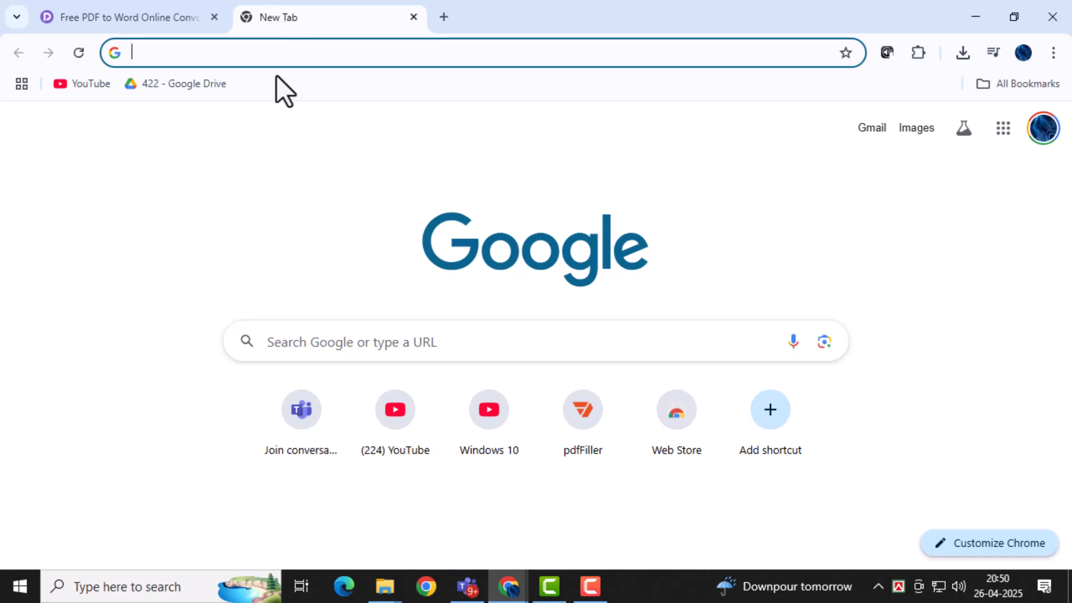
mouse_move(262, 61)
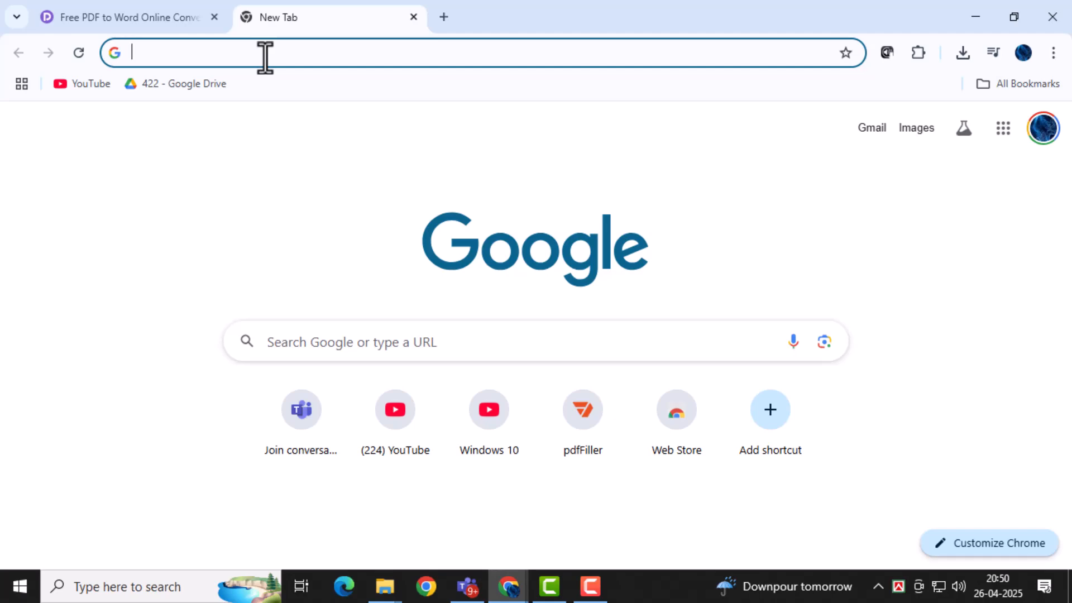
- Search the web for "convert WPS PDF to Word" from the new tab's address bar
text(convert WPS PDF to Word)
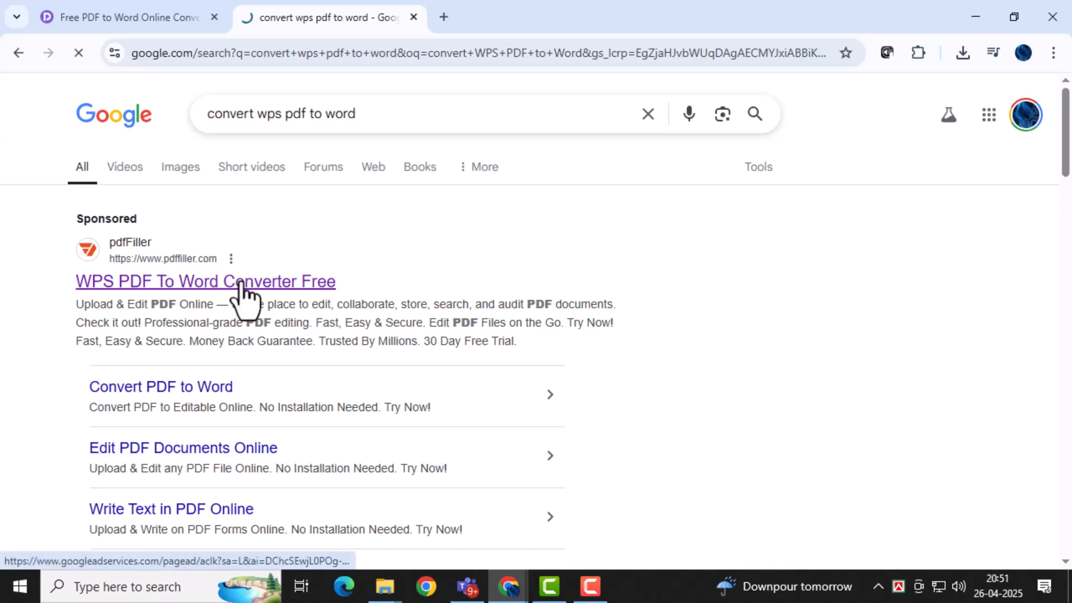
- Go to pdfFiller's WPS PDF to Word converter page from the search results
click(206, 281)
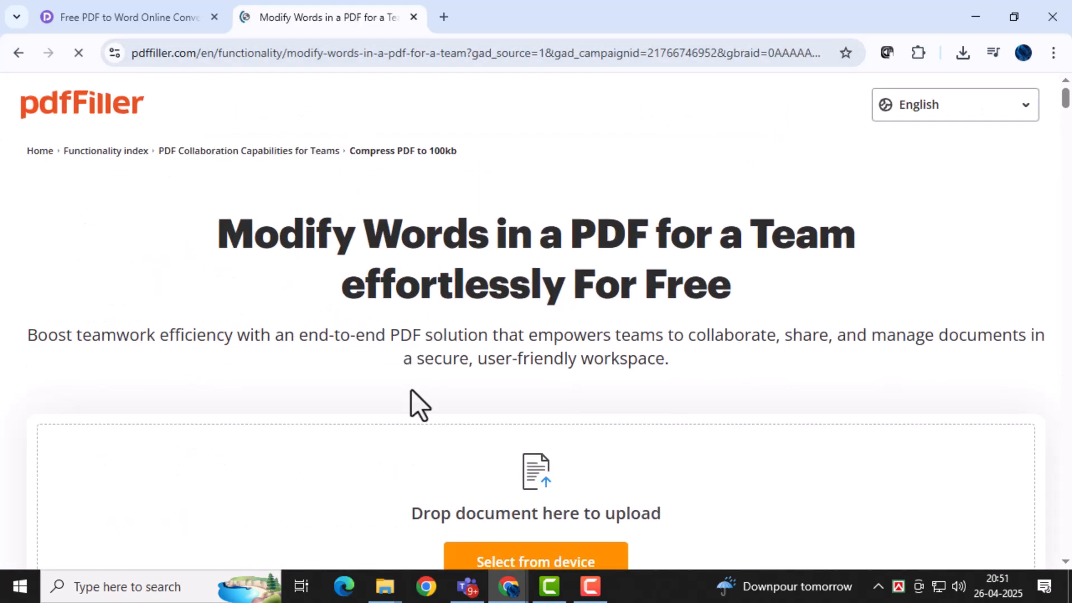
scroll(down, 3)
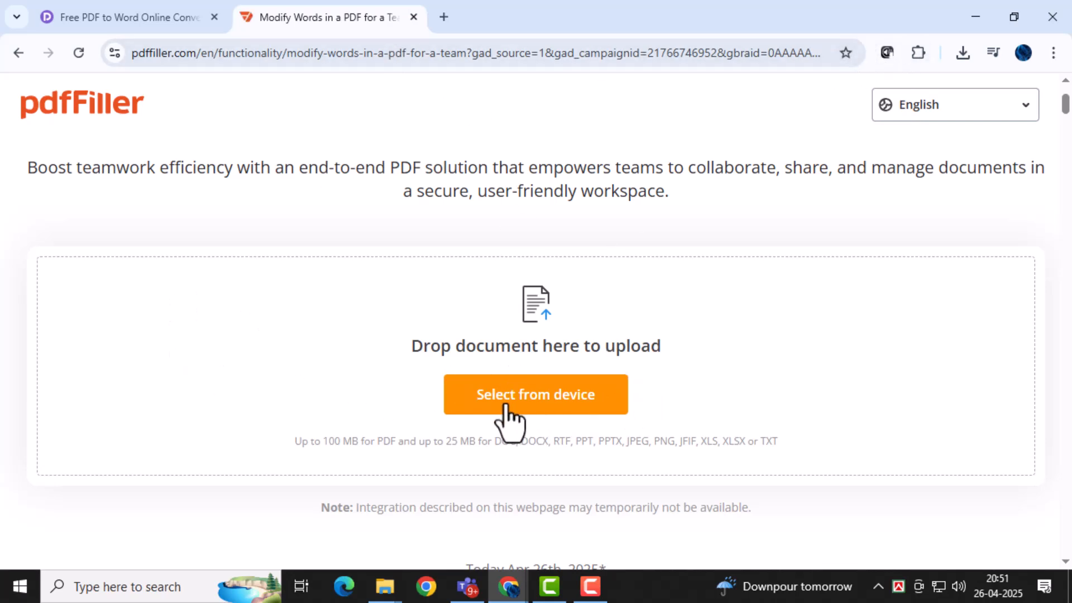
- Upload the Word PDF 2 file from Downloads via Select from device
click(536, 394)
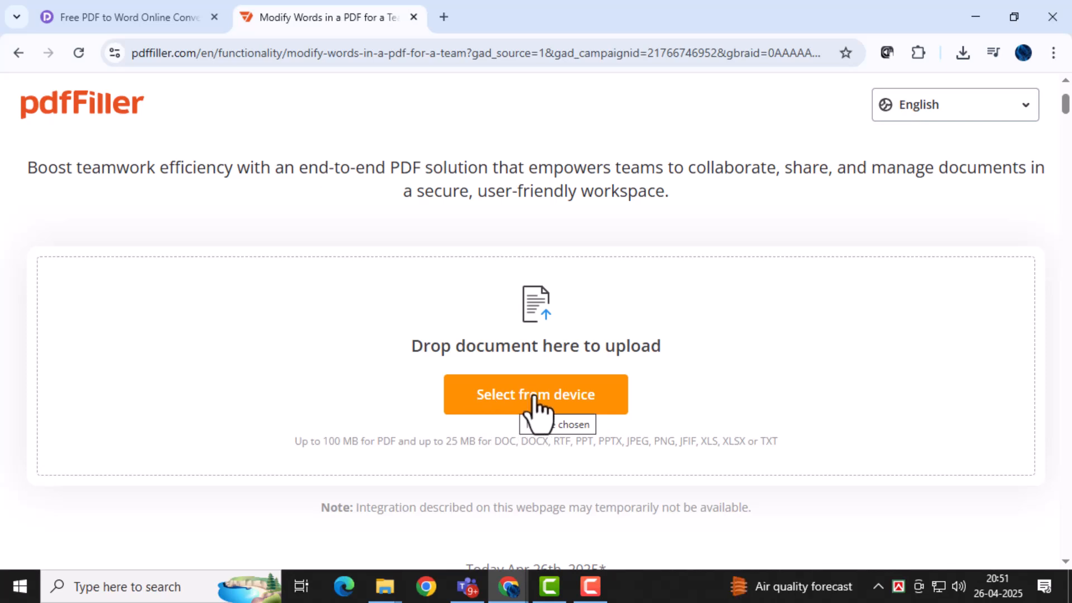
click(536, 394)
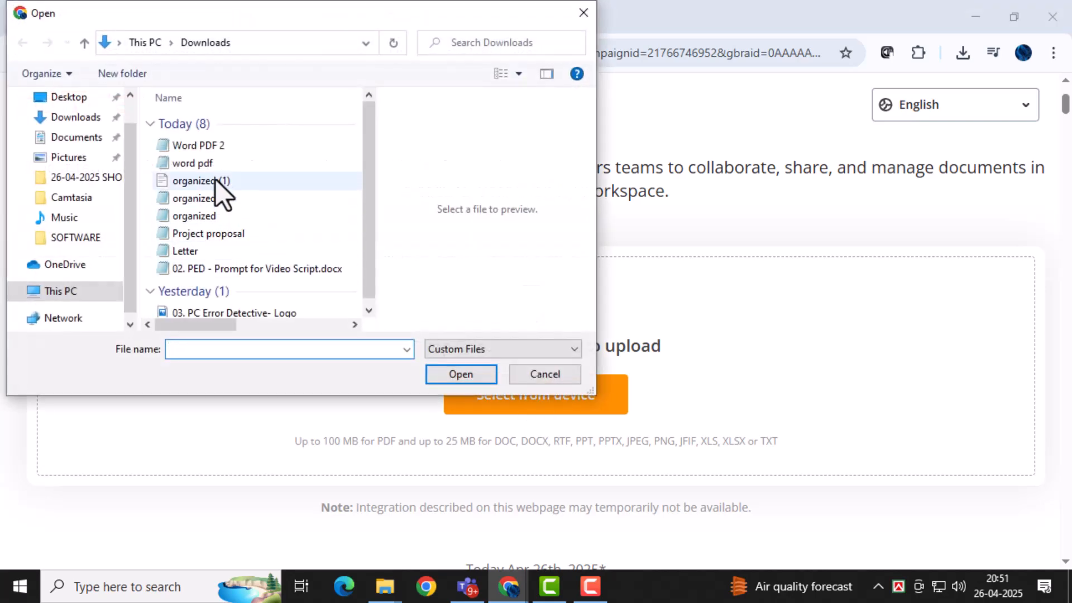
click(198, 145)
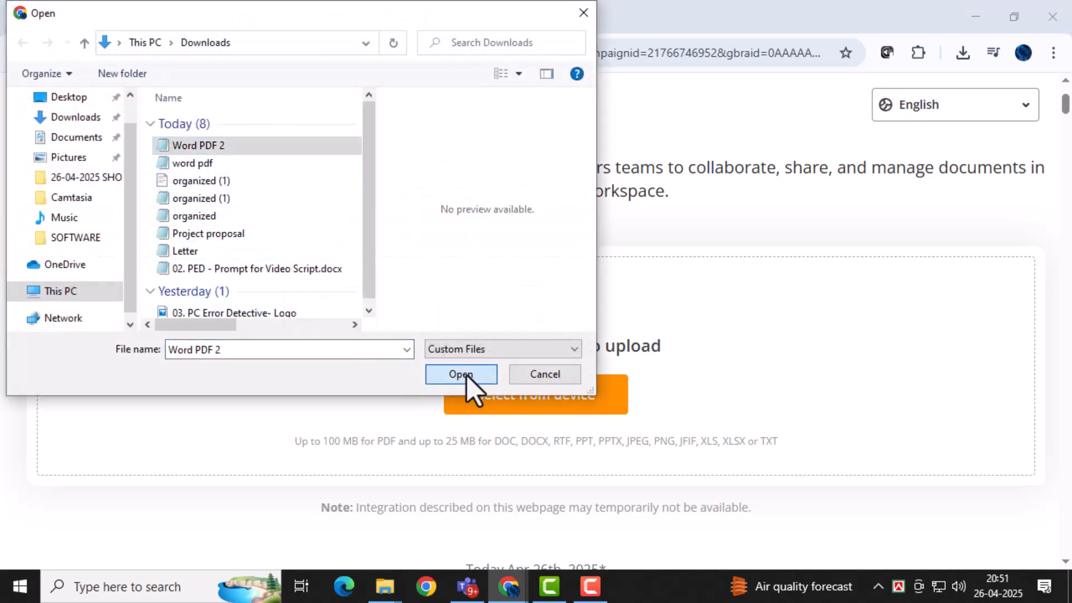
click(460, 374)
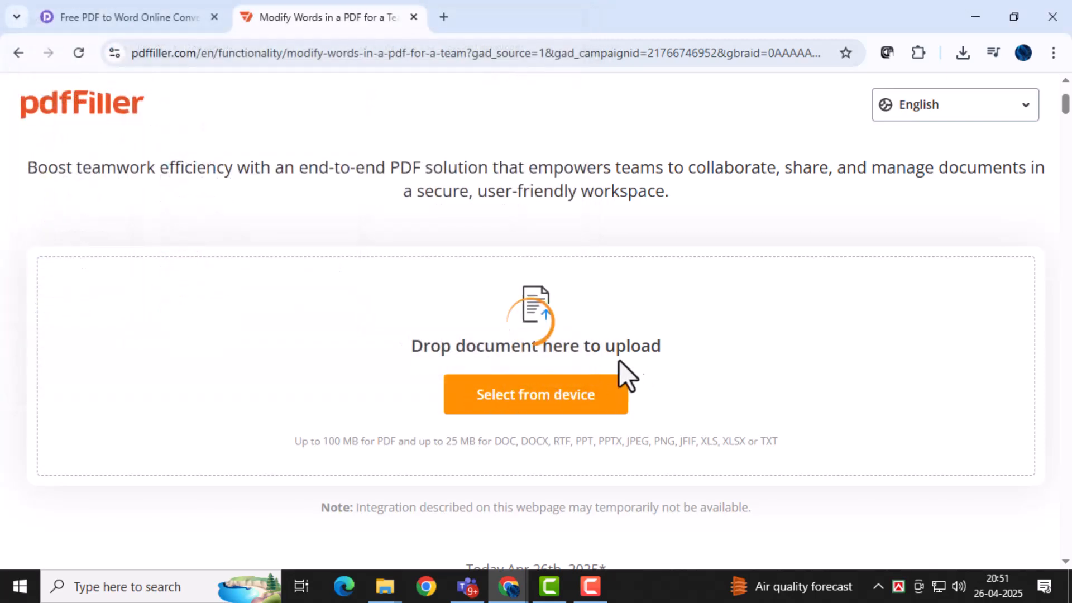
- Wait on the upload page while Word PDF 2 finishes processing
click(536, 394)
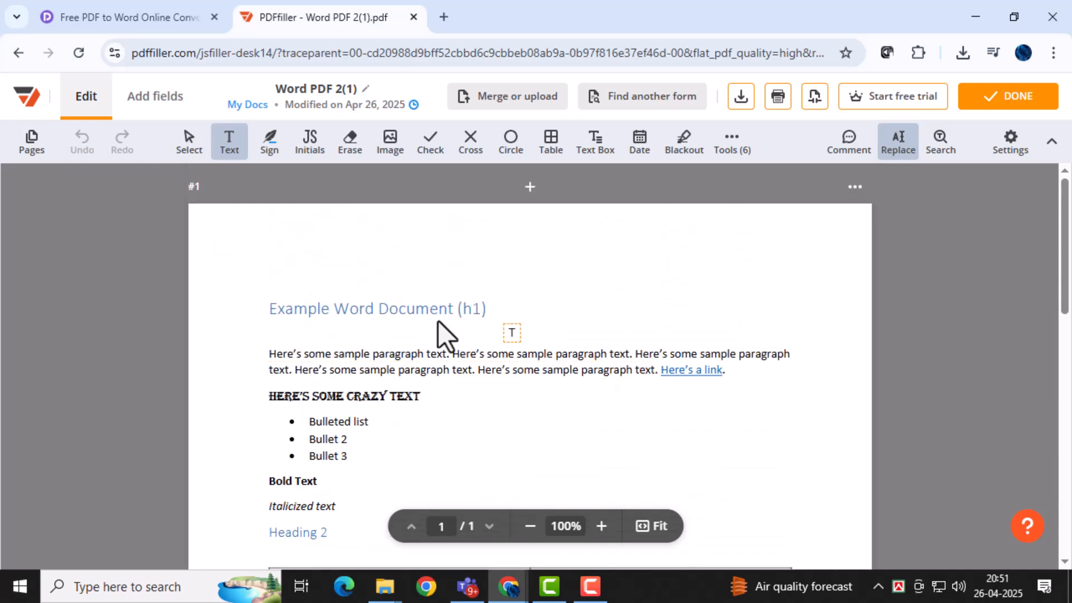
mouse_move(524, 405)
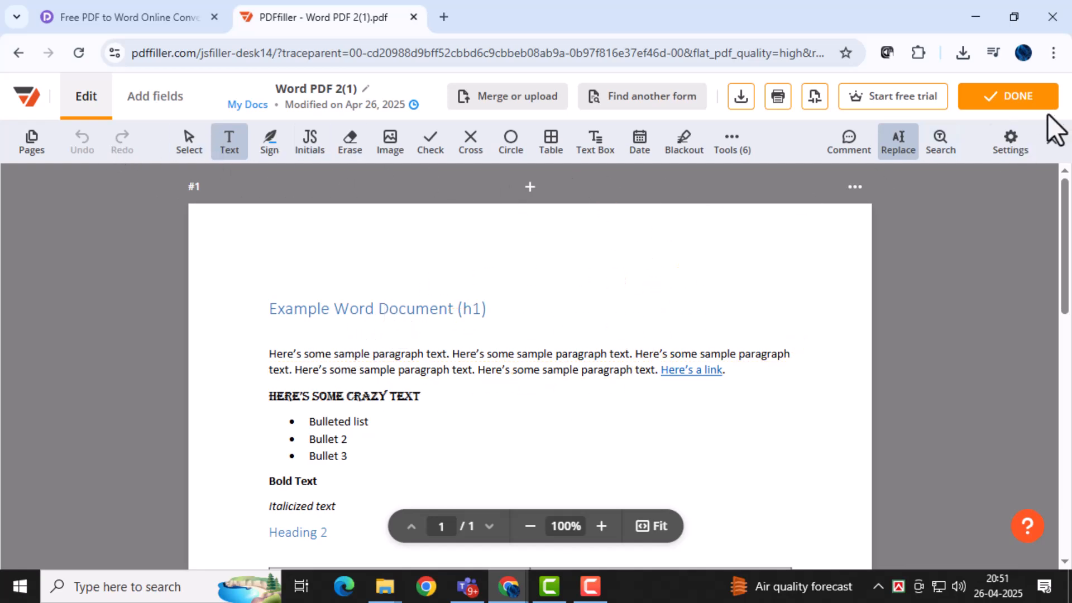
- Review the loaded Word PDF 2 page in the pdfFiller editor
scroll(down, 3)
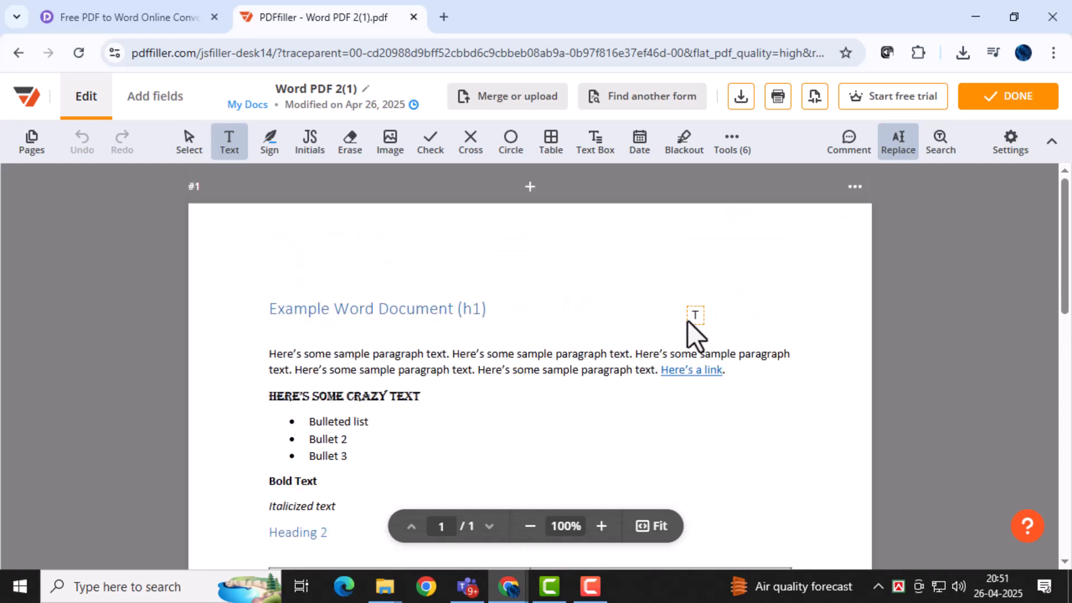
mouse_move(707, 324)
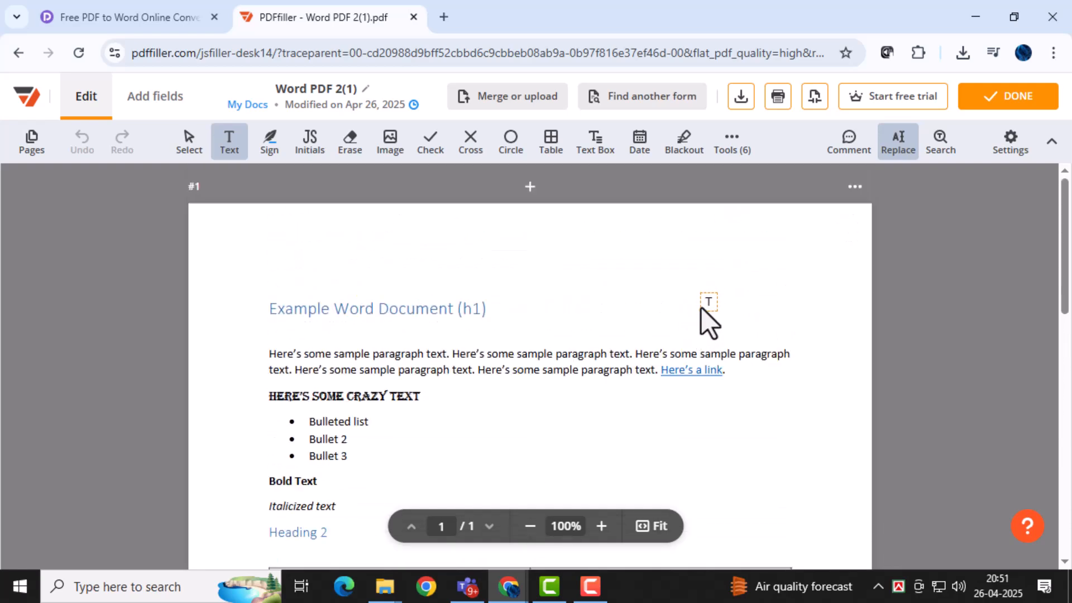